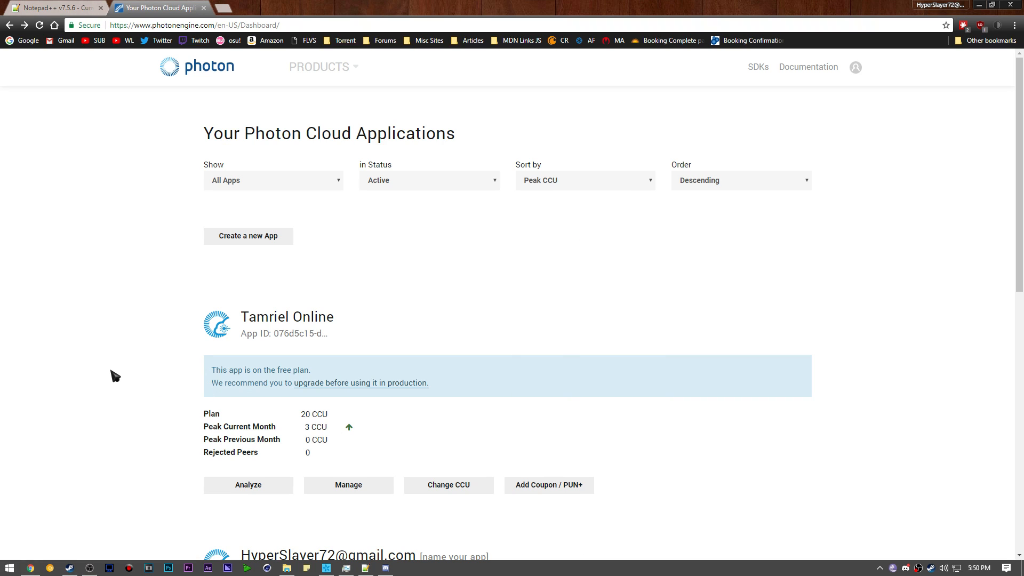
pyautogui.moveTo(117, 367)
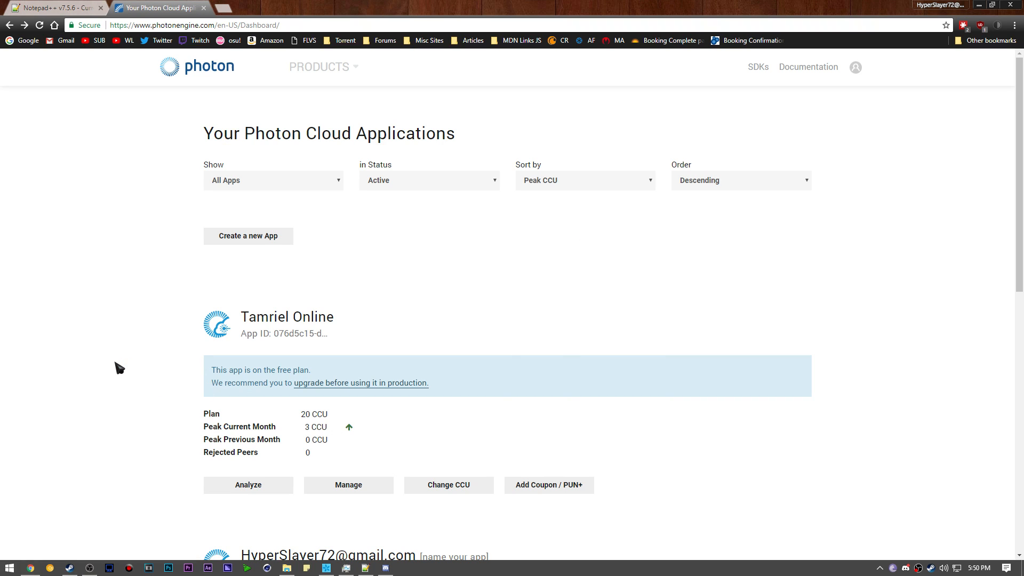
pyautogui.moveTo(238, 305)
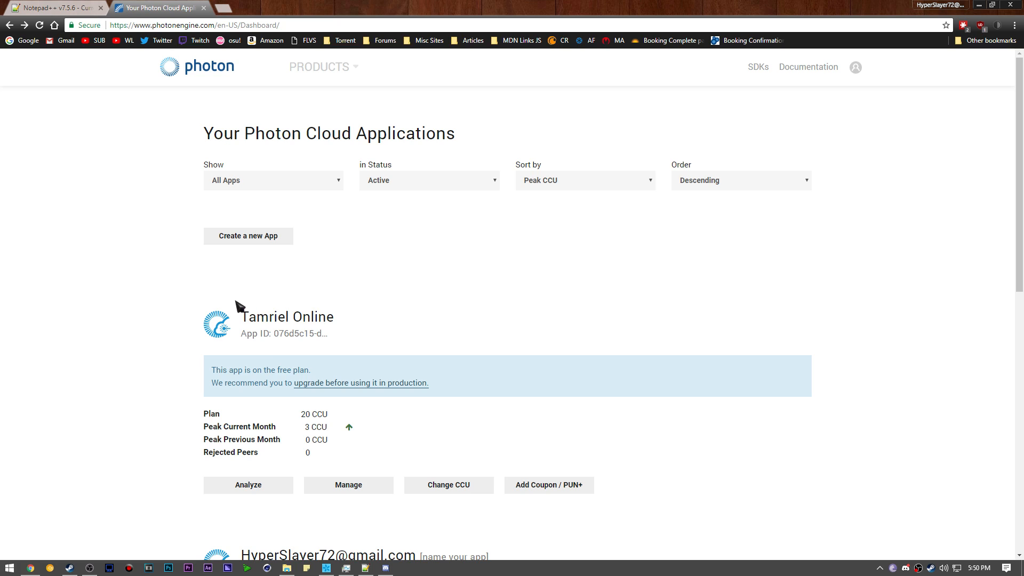
pyautogui.moveTo(126, 313)
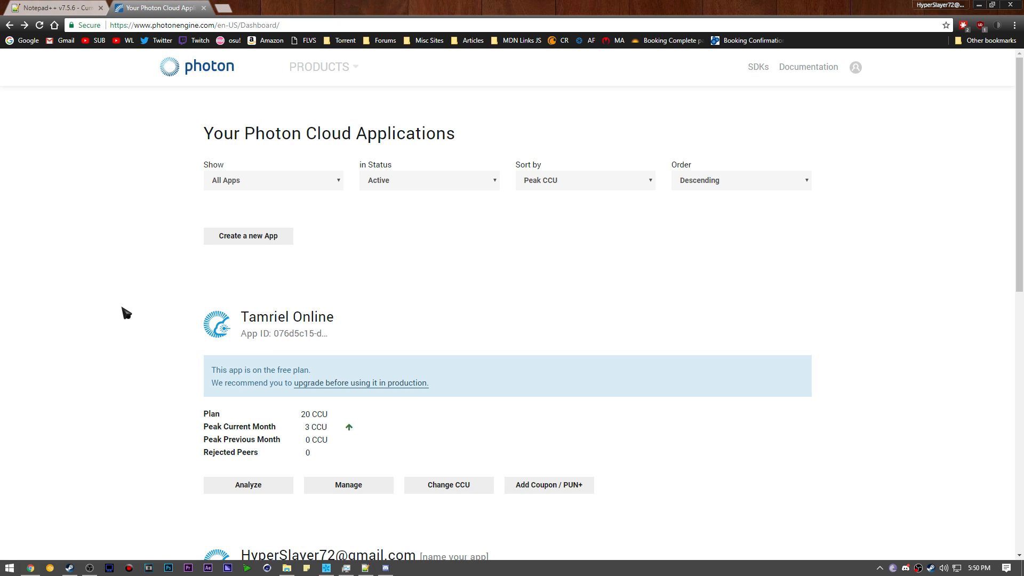
pyautogui.moveTo(116, 344)
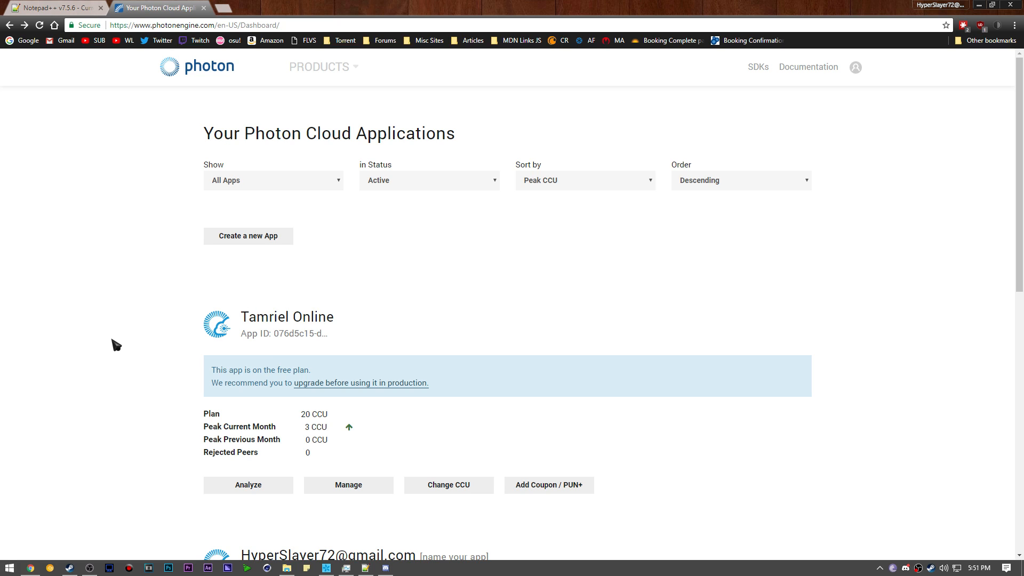
pyautogui.moveTo(136, 456)
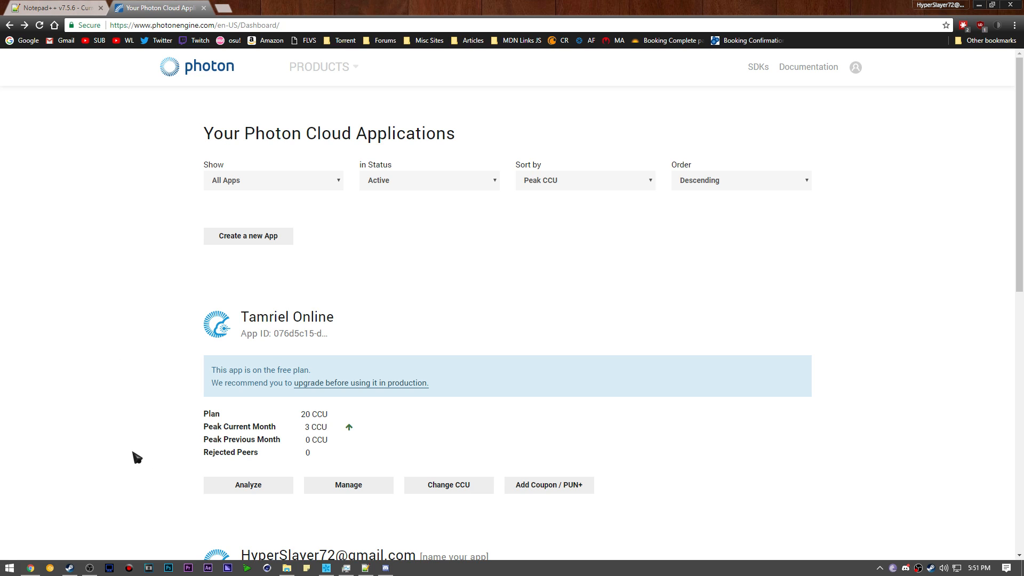
pyautogui.moveTo(98, 327)
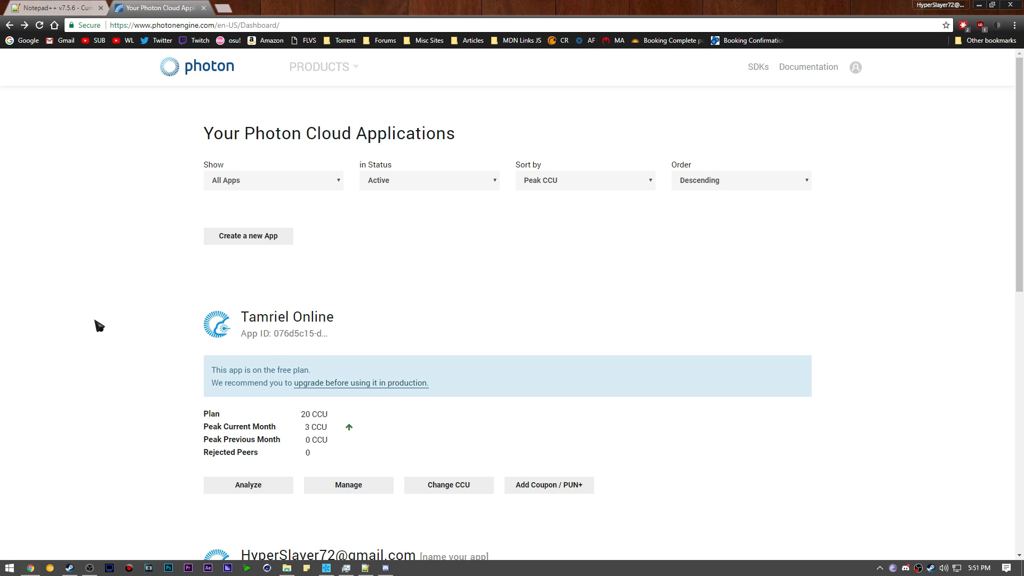
pyautogui.moveTo(61, 186)
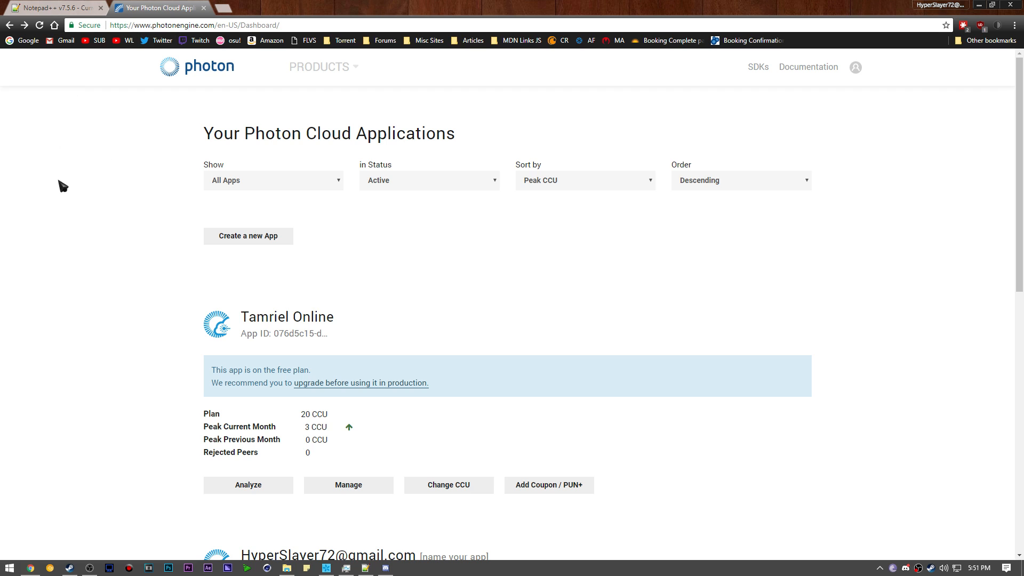
# Browse to the Skyrim folder under Steam's common games and open TamrielOnline.ini in Notepad++.
pyautogui.click(55, 7)
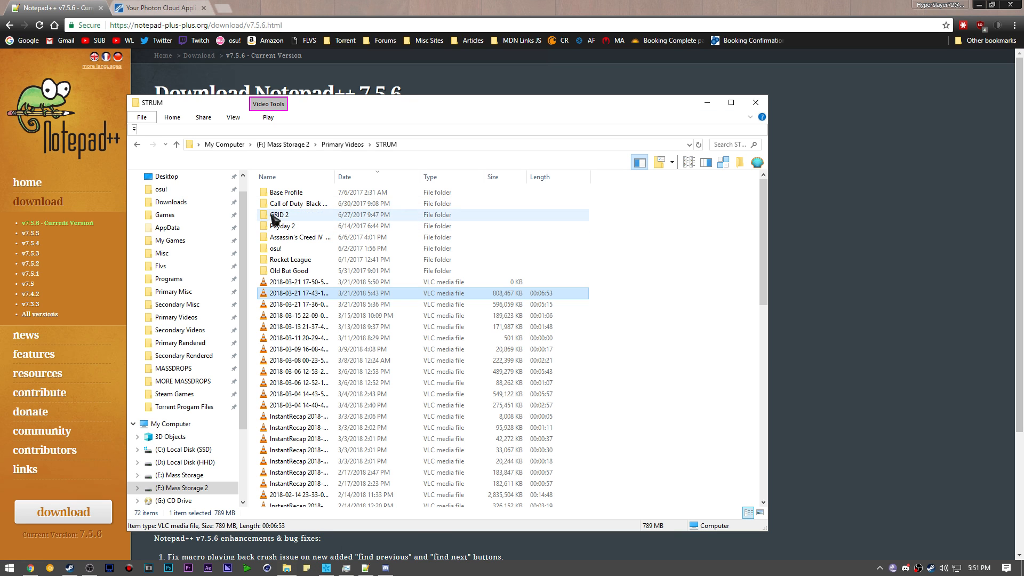
pyautogui.click(137, 144)
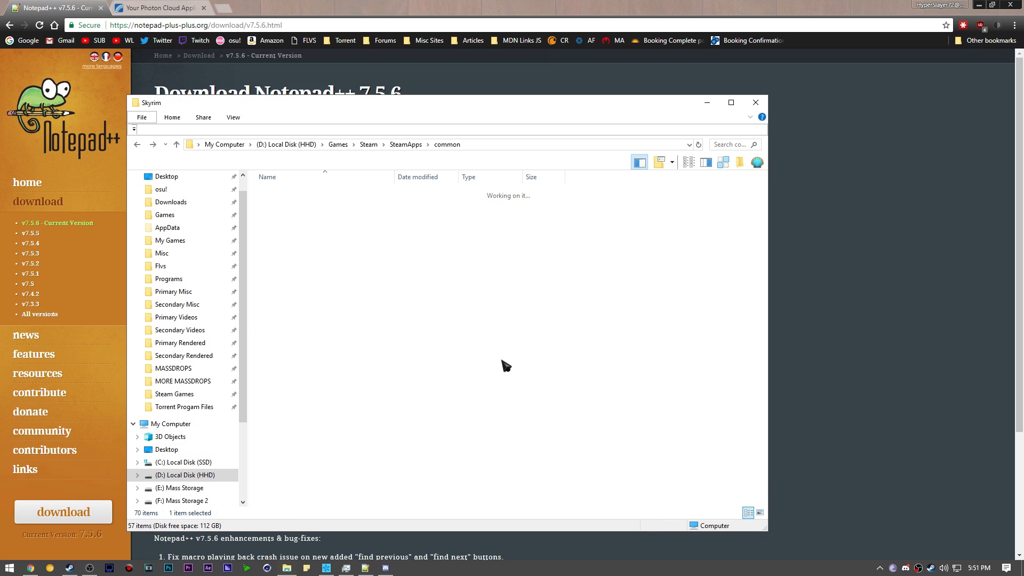
pyautogui.click(290, 478)
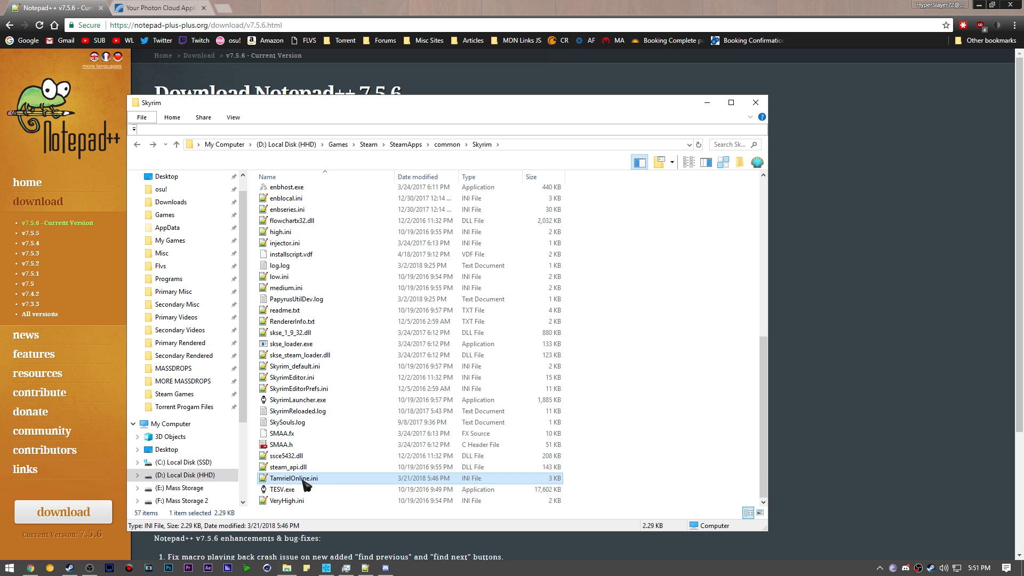
pyautogui.doubleClick(290, 478)
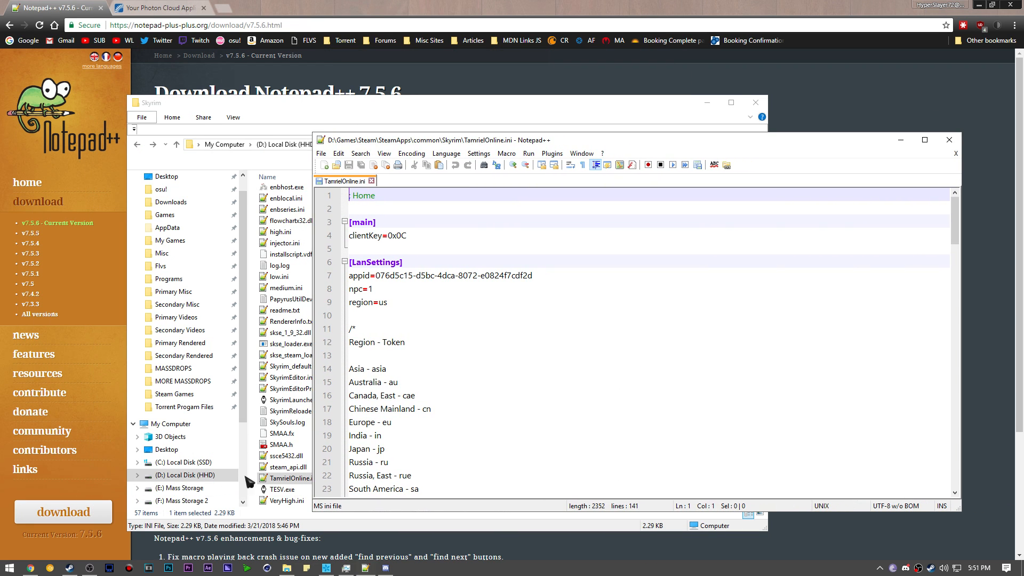
pyautogui.rightClick(282, 478)
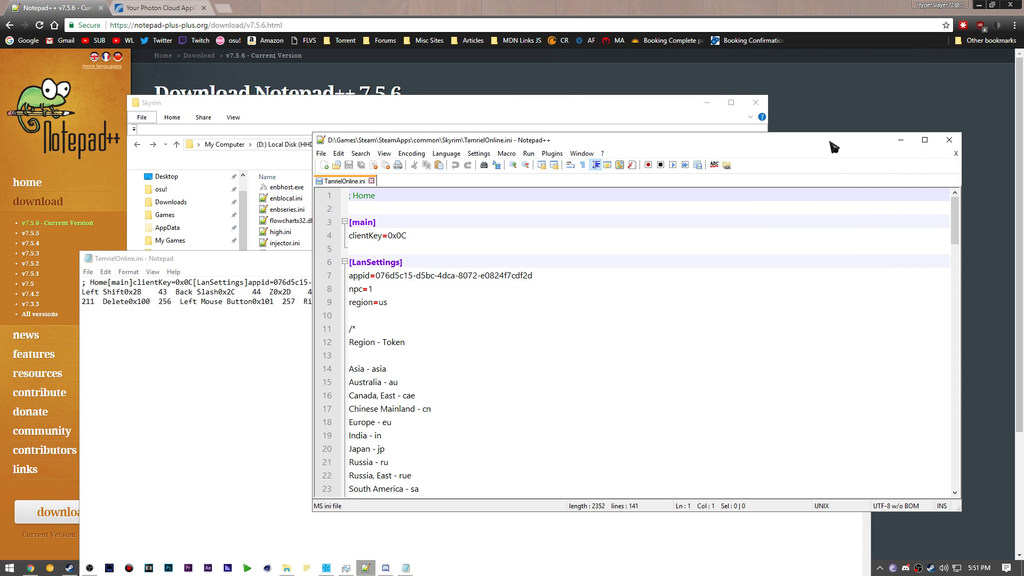
pyautogui.scroll(-3)
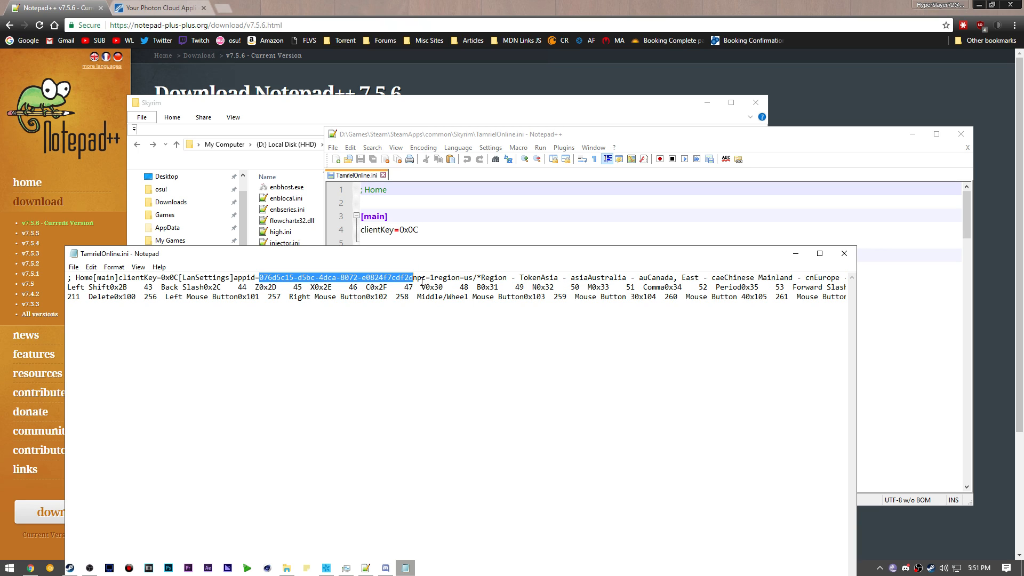
pyautogui.click(410, 277)
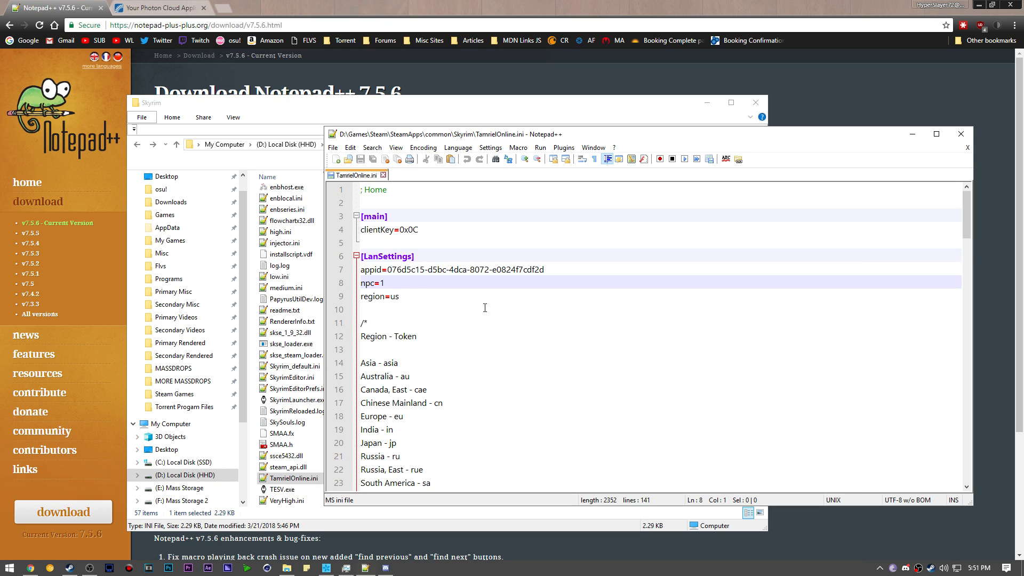
# Check the [LanSettings] appid and region=us lines, restoring npc=1 to its own line, then return to the Photon dashboard.
pyautogui.press('Backspace')
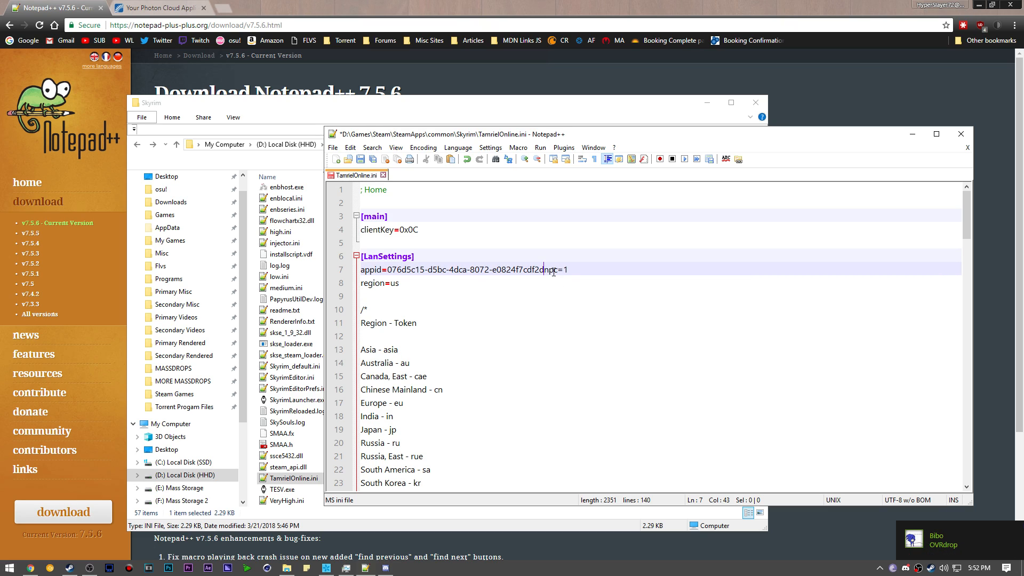
pyautogui.press('Enter')
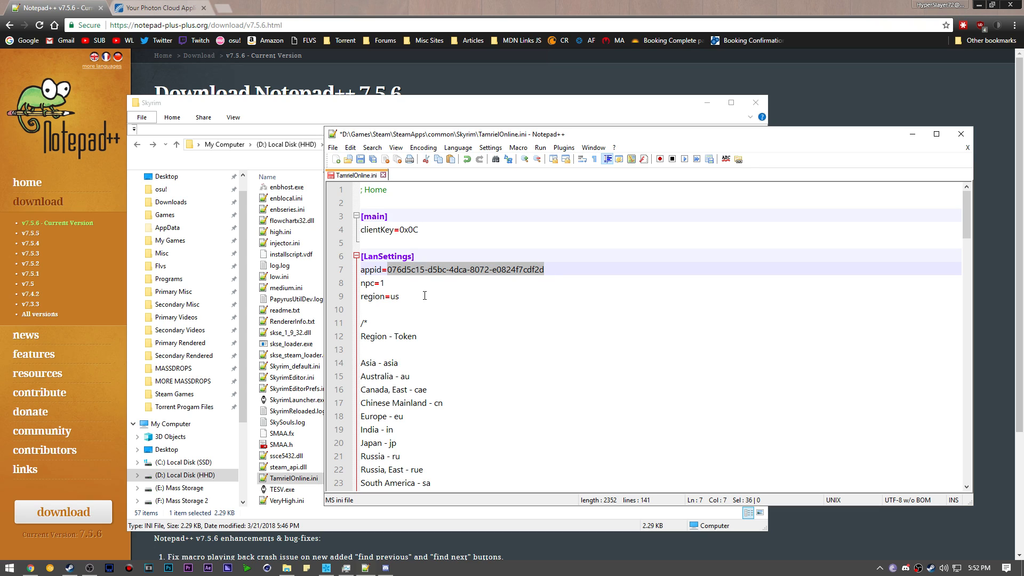
pyautogui.click(382, 296)
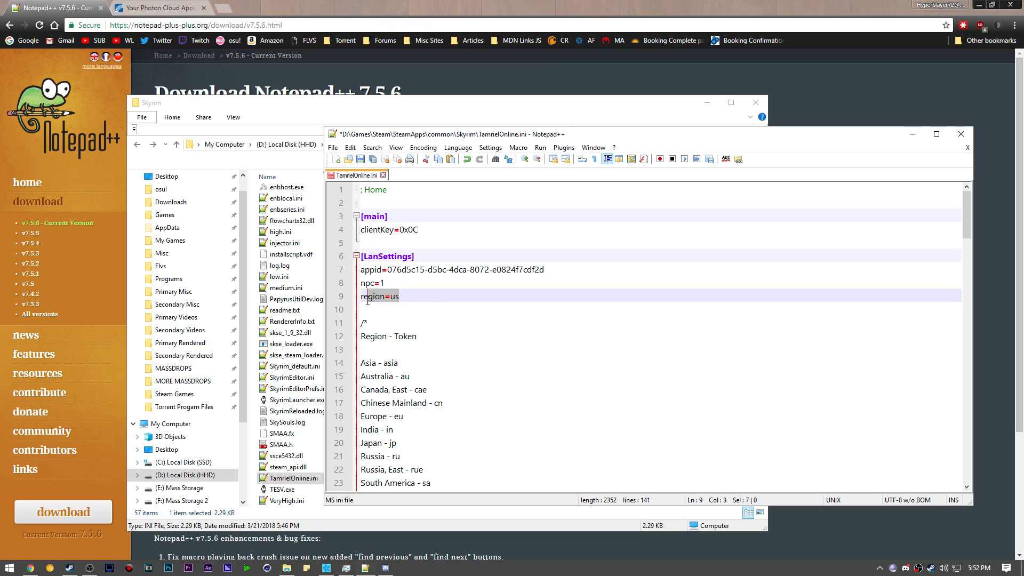
pyautogui.click(400, 297)
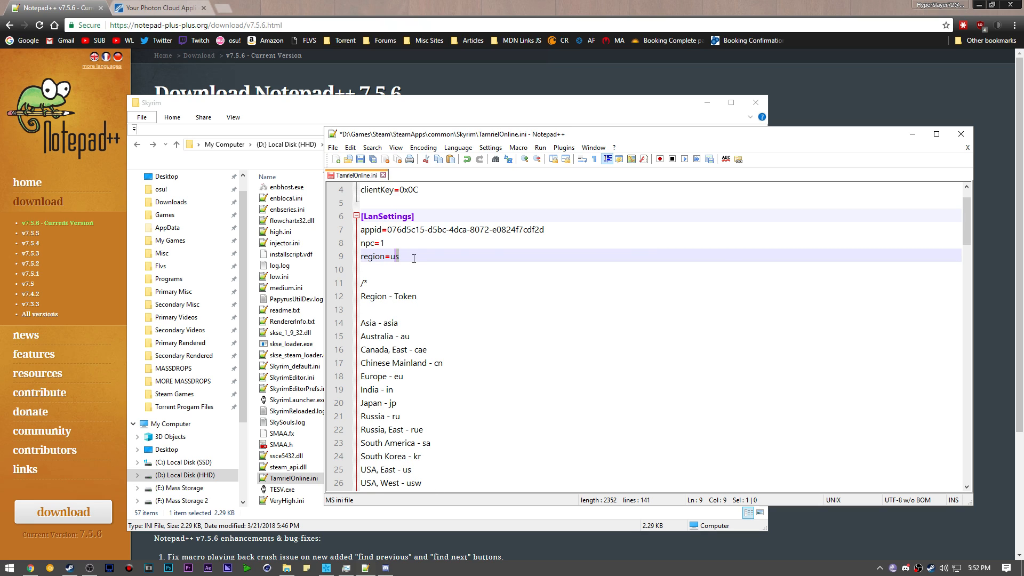
pyautogui.click(157, 8)
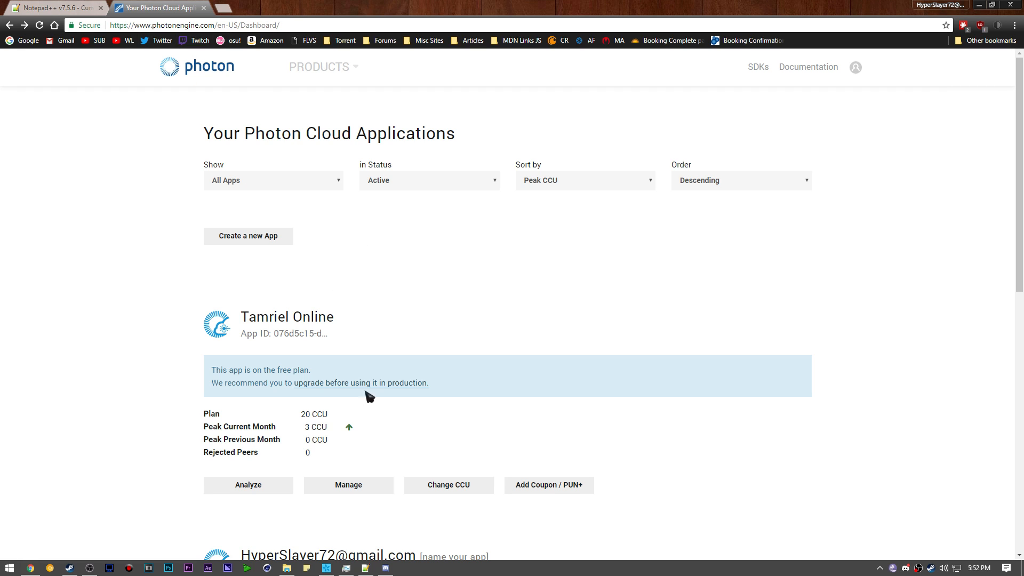
# Locate Tamriel Online in the application list and bring up its Manage page.
pyautogui.scroll(-3)
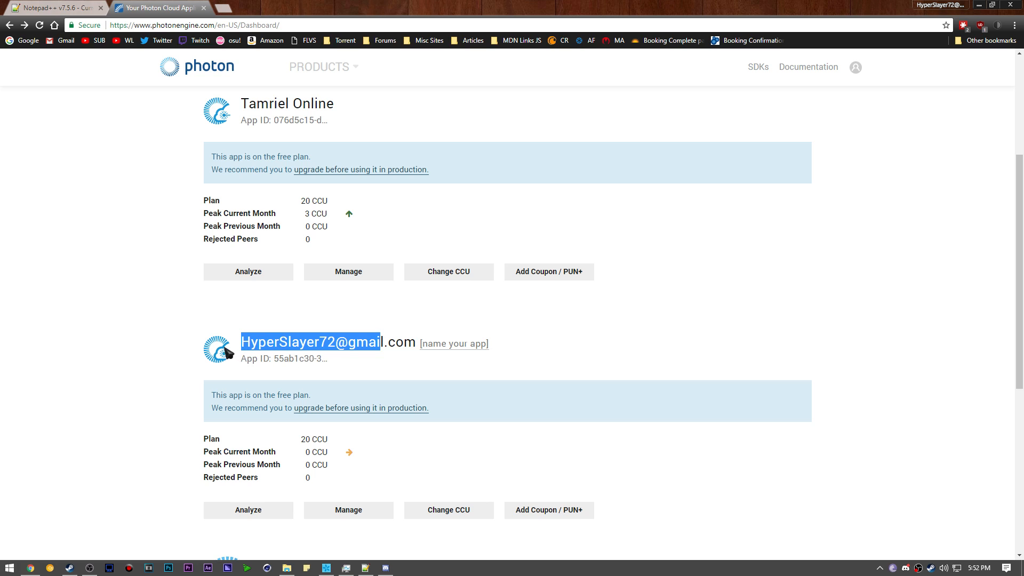
pyautogui.click(199, 383)
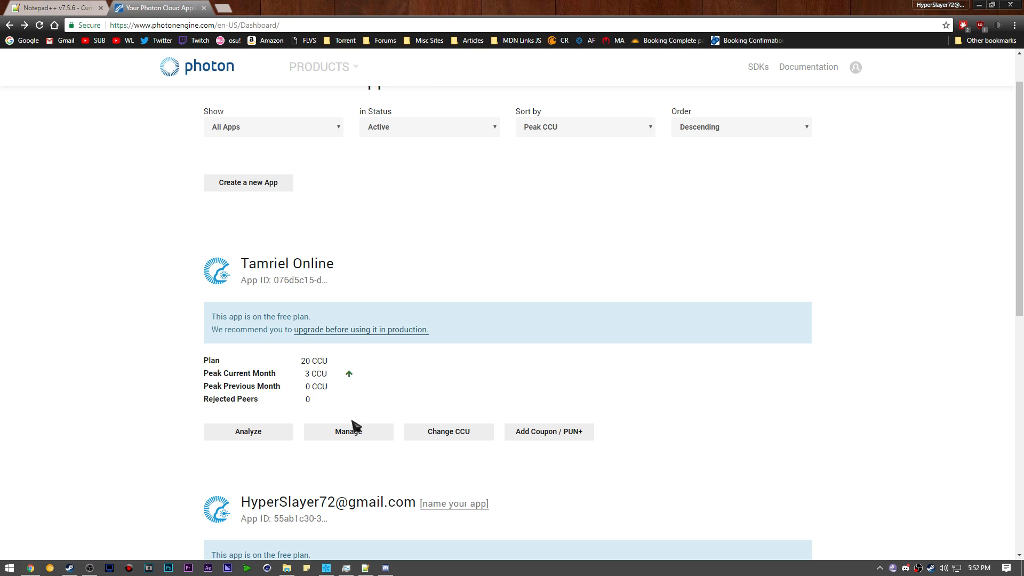
pyautogui.click(348, 431)
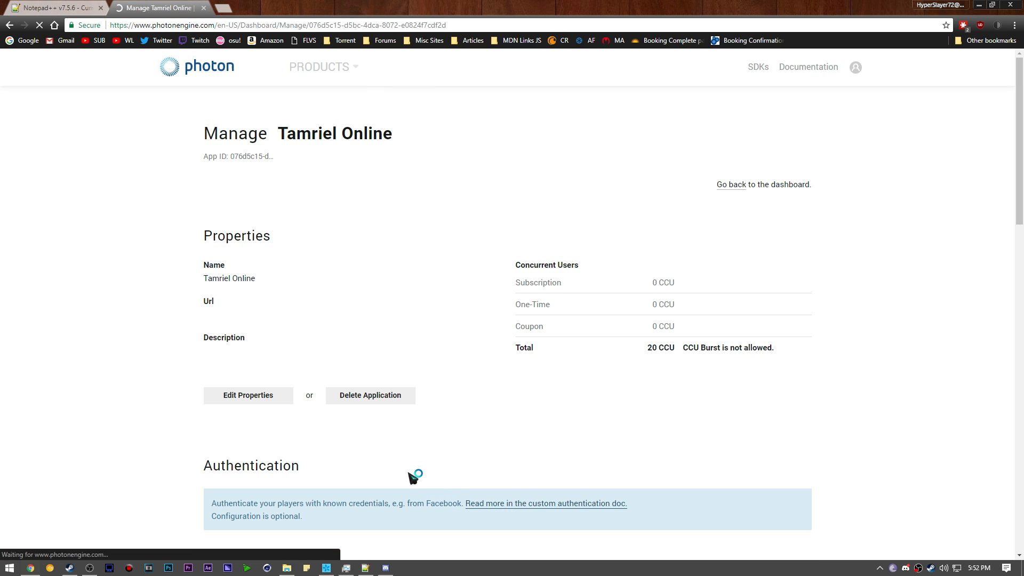
# Edit the Regions Whitelist and confirm the Regions field reads us; matching the ini.
pyautogui.scroll(-3)
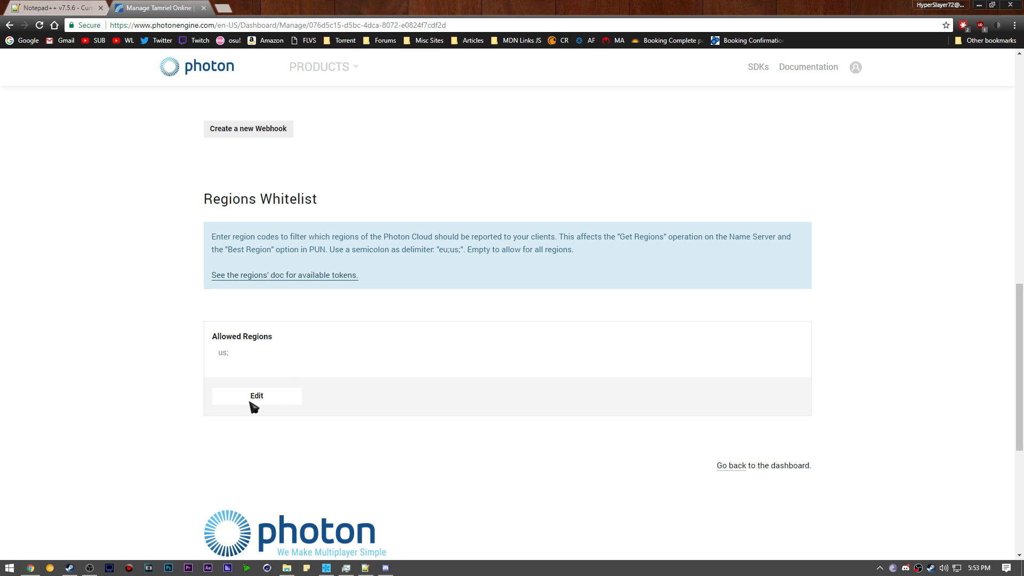
pyautogui.click(256, 395)
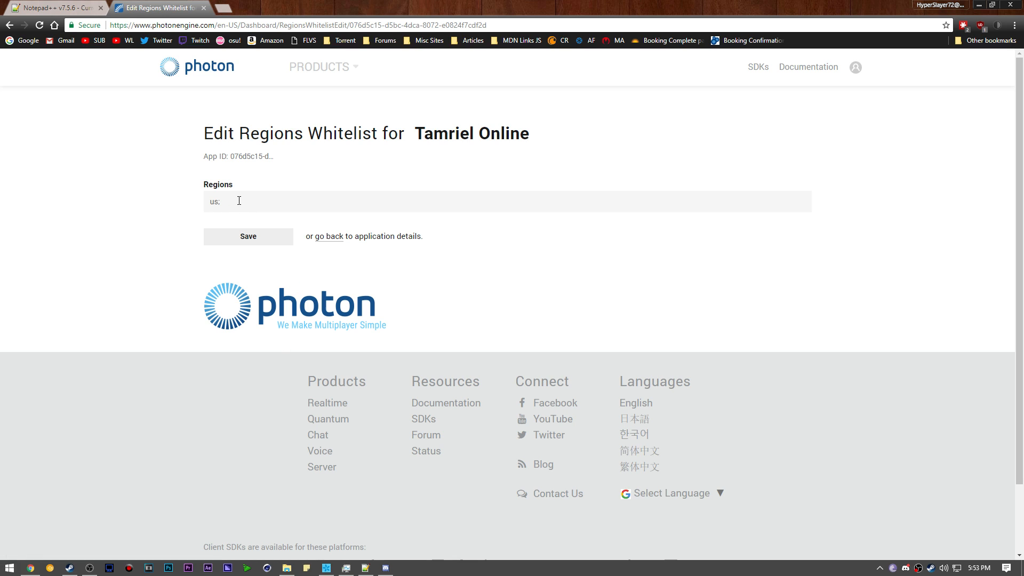
pyautogui.doubleClick(212, 202)
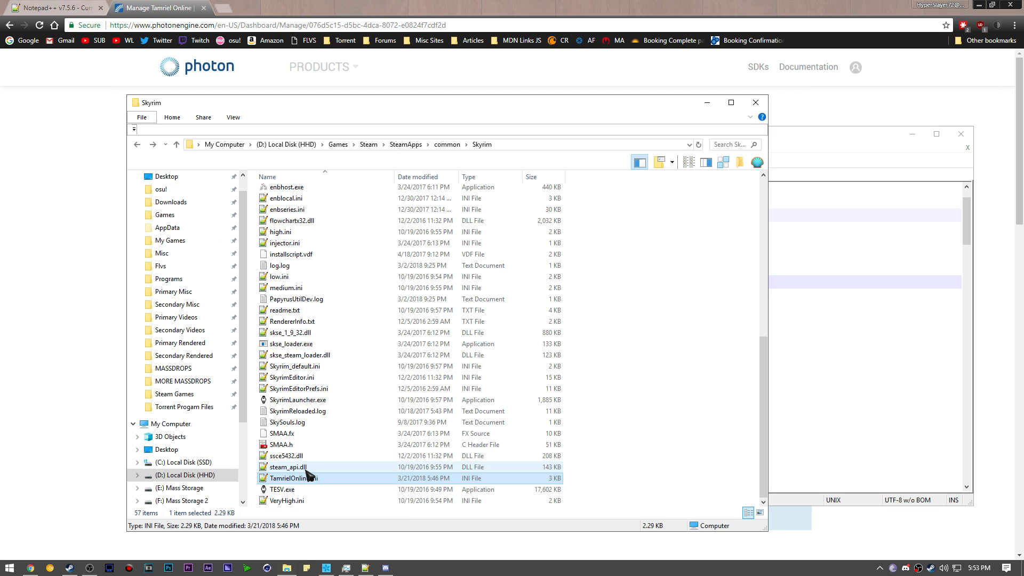
# Reopen TamrielOnline.ini via Edit with Notepad++ from the Skyrim folder.
pyautogui.rightClick(292, 478)
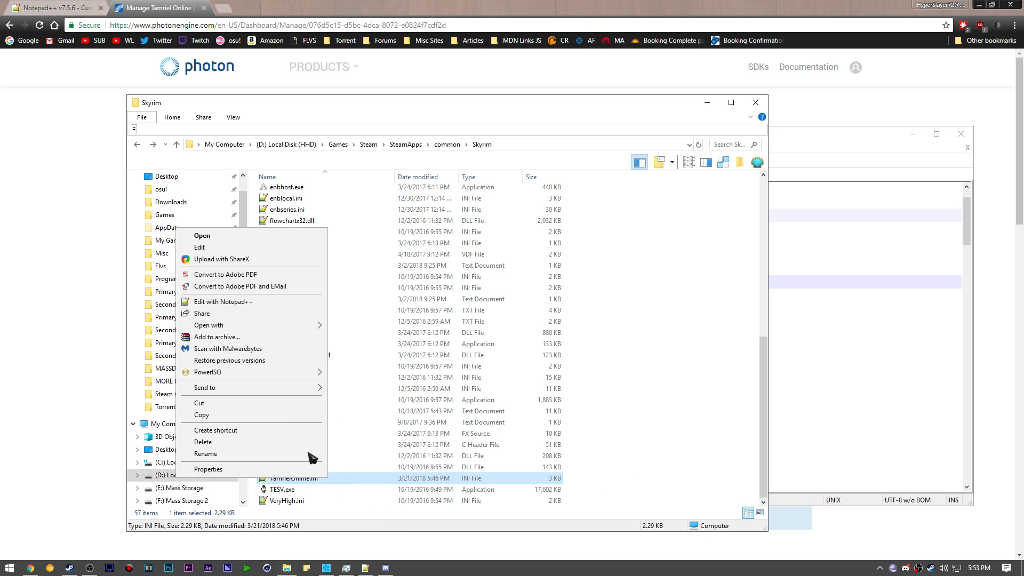
pyautogui.moveTo(222, 260)
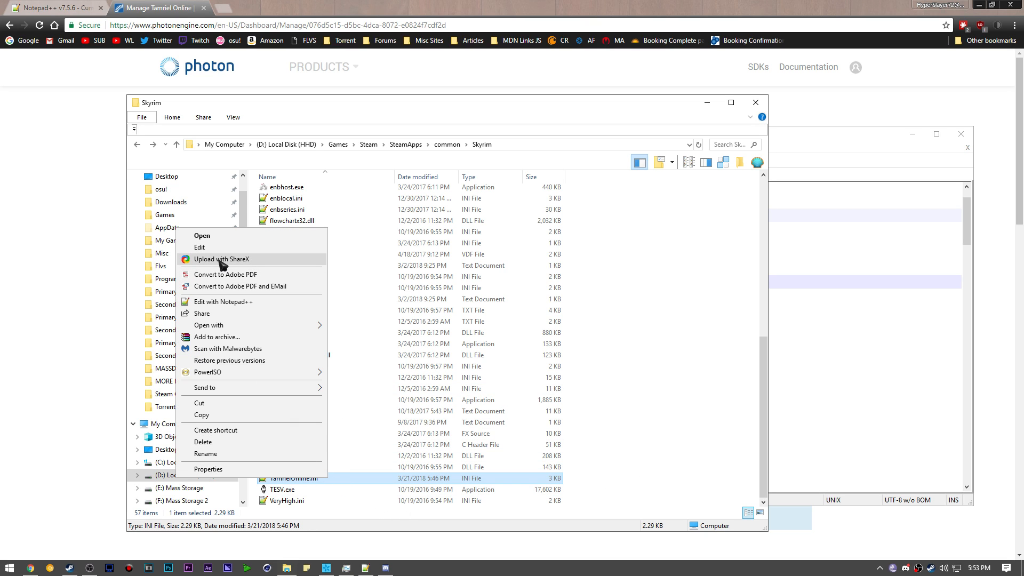
pyautogui.moveTo(389, 487)
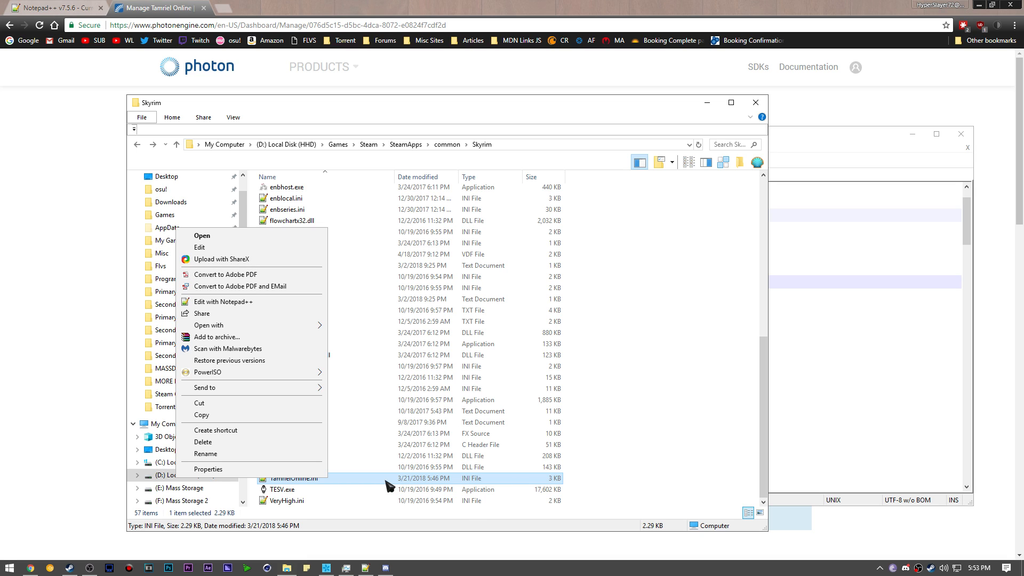
pyautogui.click(223, 301)
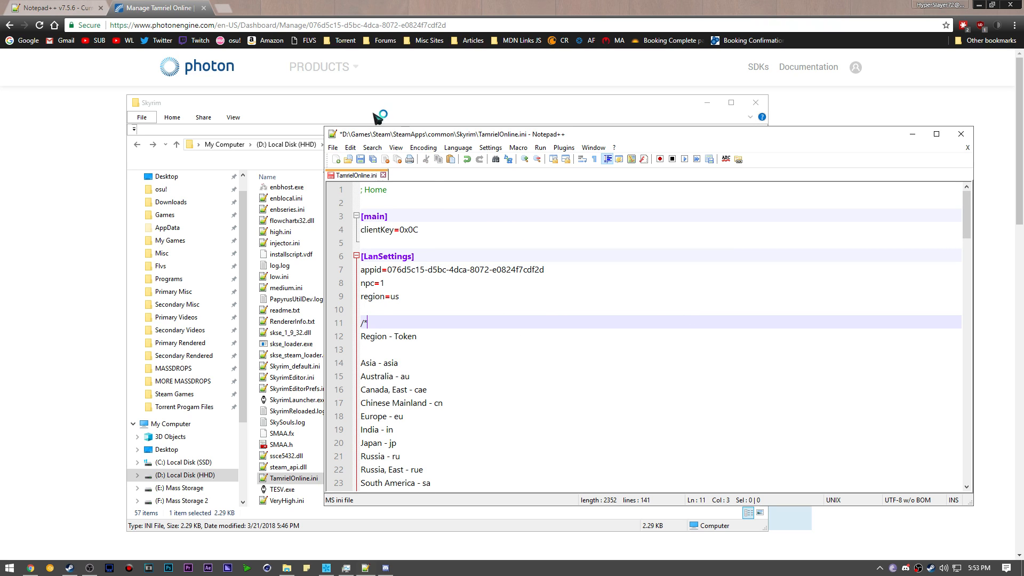
# Close the TamrielOnline.ini document and exit Notepad++, leaving the Skyrim folder showing.
pyautogui.click(968, 147)
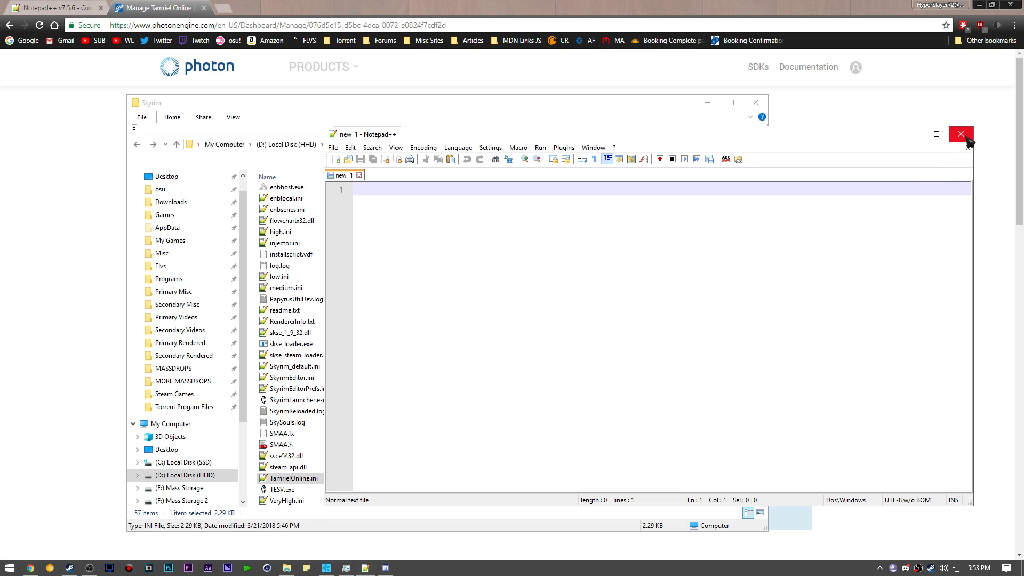
pyautogui.click(961, 135)
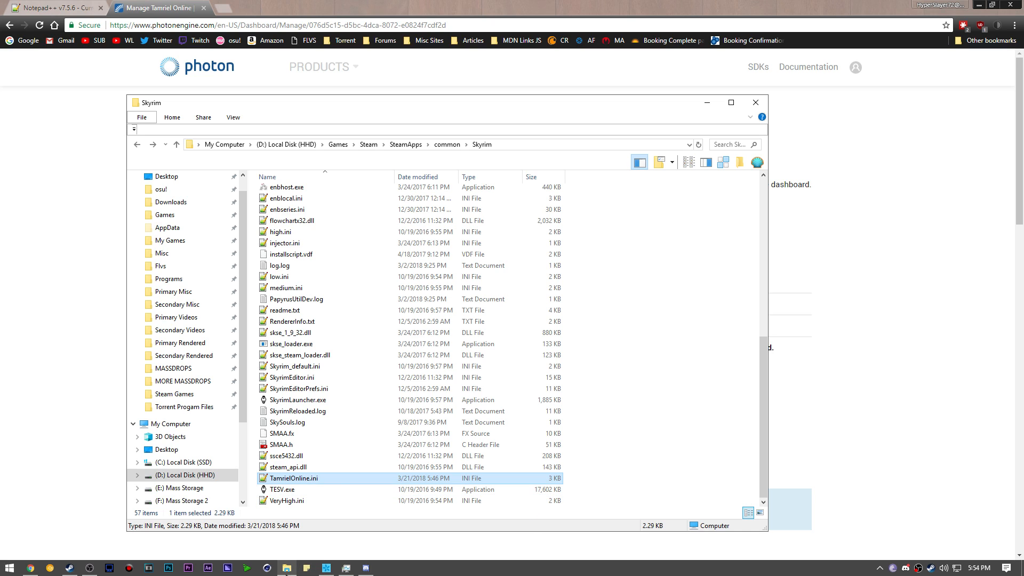
pyautogui.moveTo(281, 445)
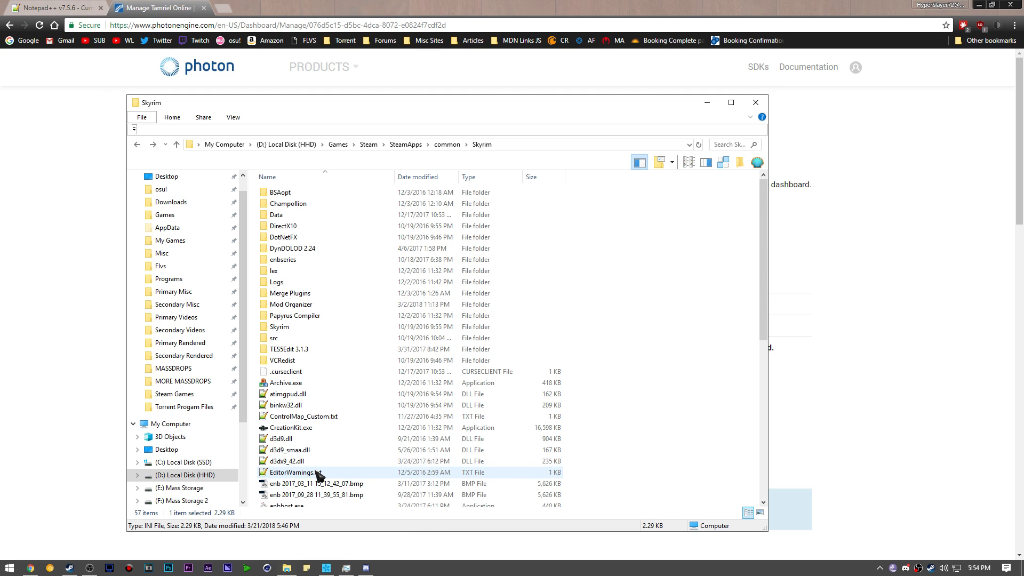
pyautogui.click(292, 248)
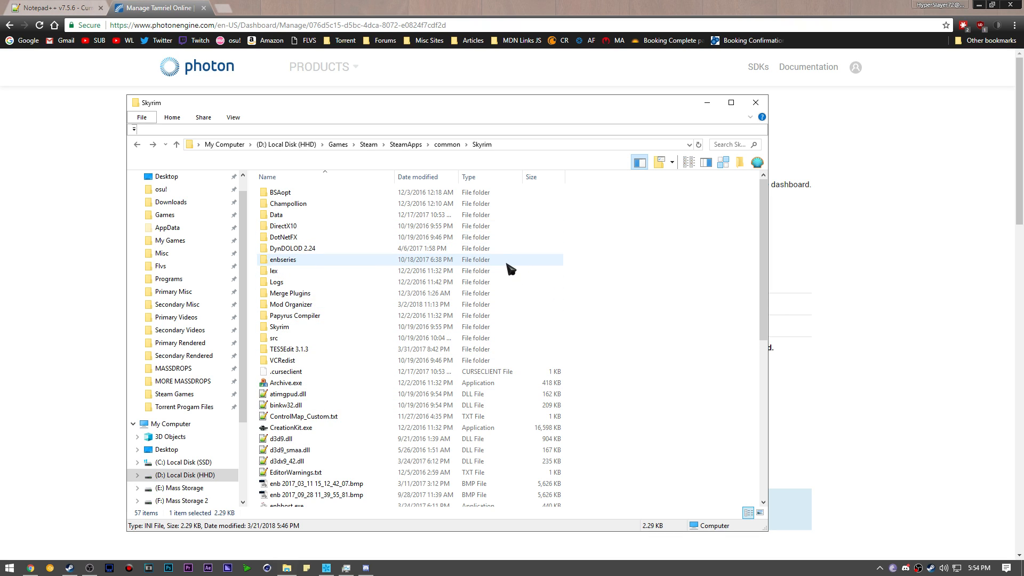
pyautogui.moveTo(474, 261)
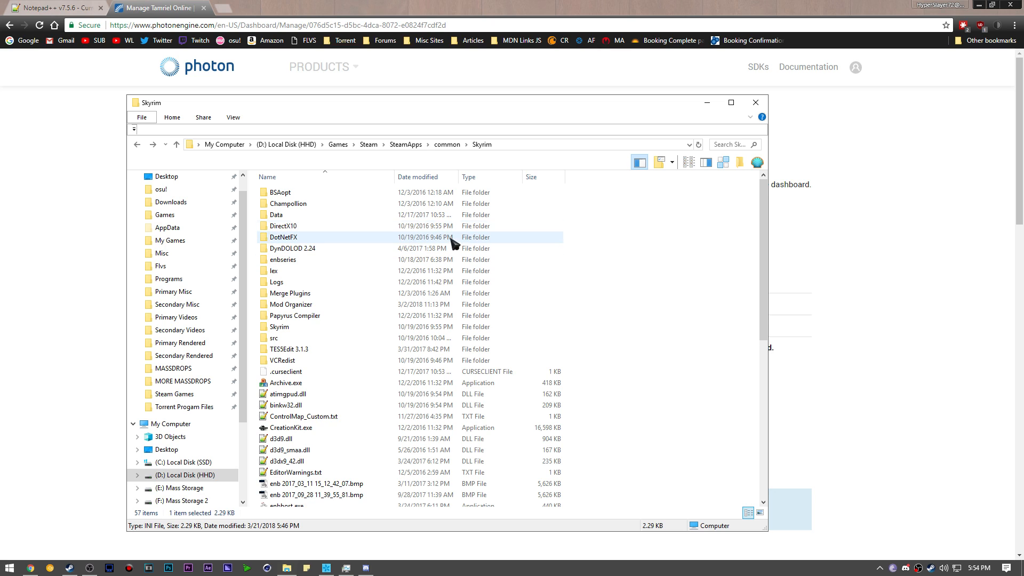
pyautogui.click(275, 338)
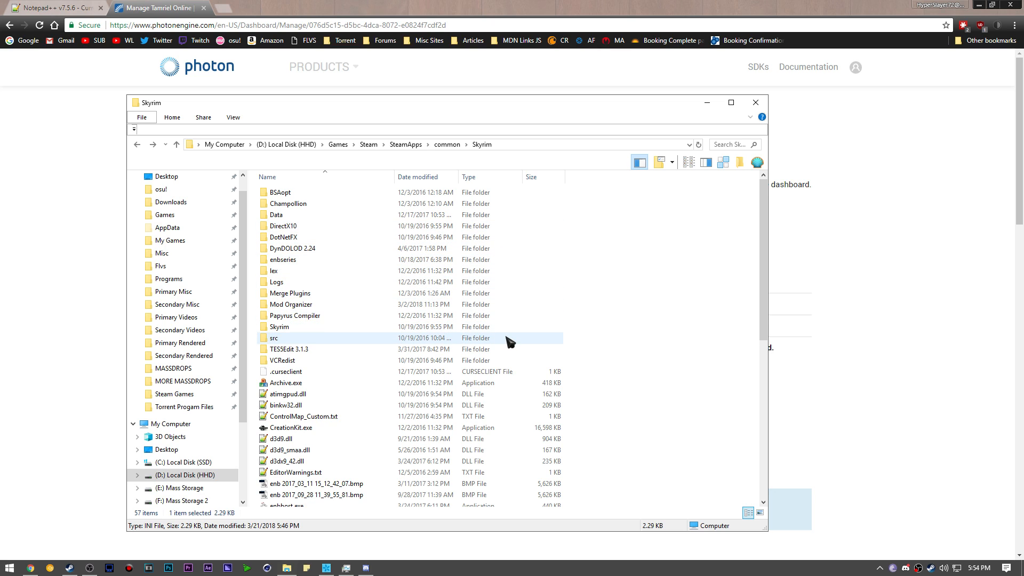